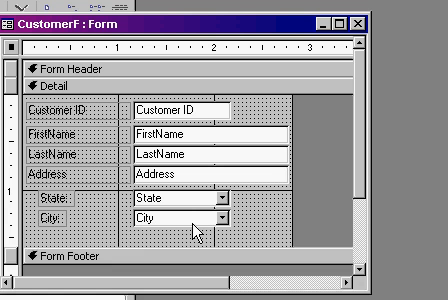
mouse_move(250, 210)
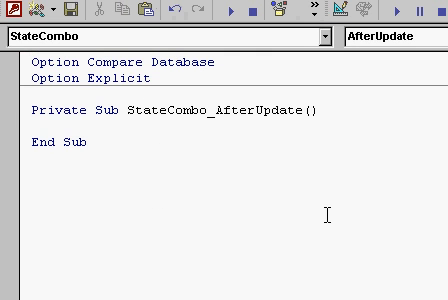
Step: Look at the CityQ query, then show the database's forms list containing CustomerF
type("ci")
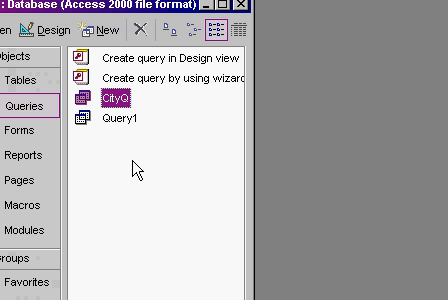
left_click(24, 128)
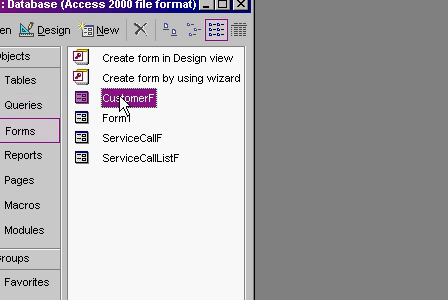